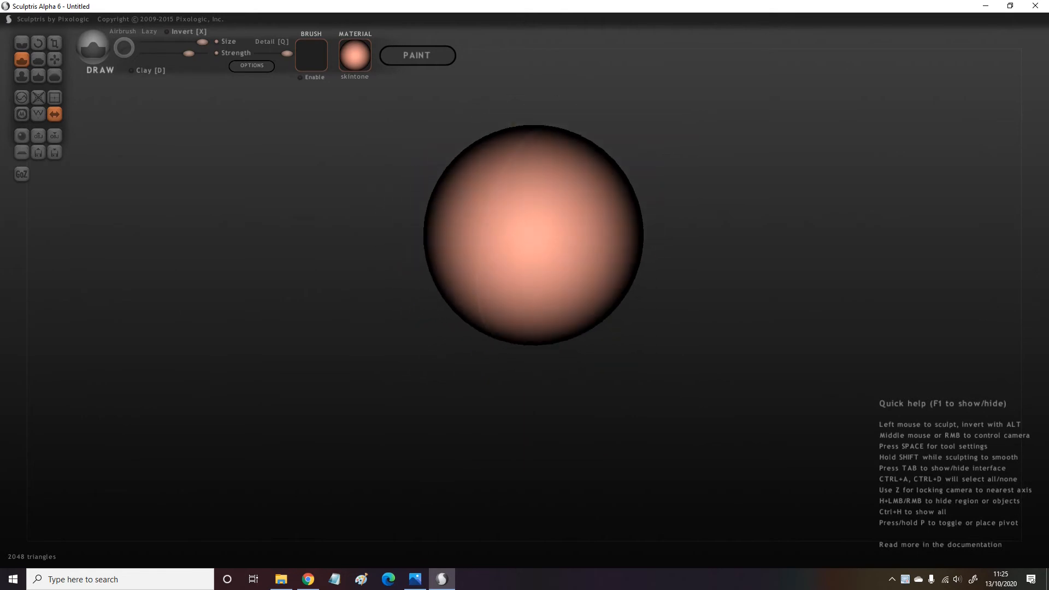
Add a new sphere object below the head and grab it into an egg shape.
left_click(53, 57)
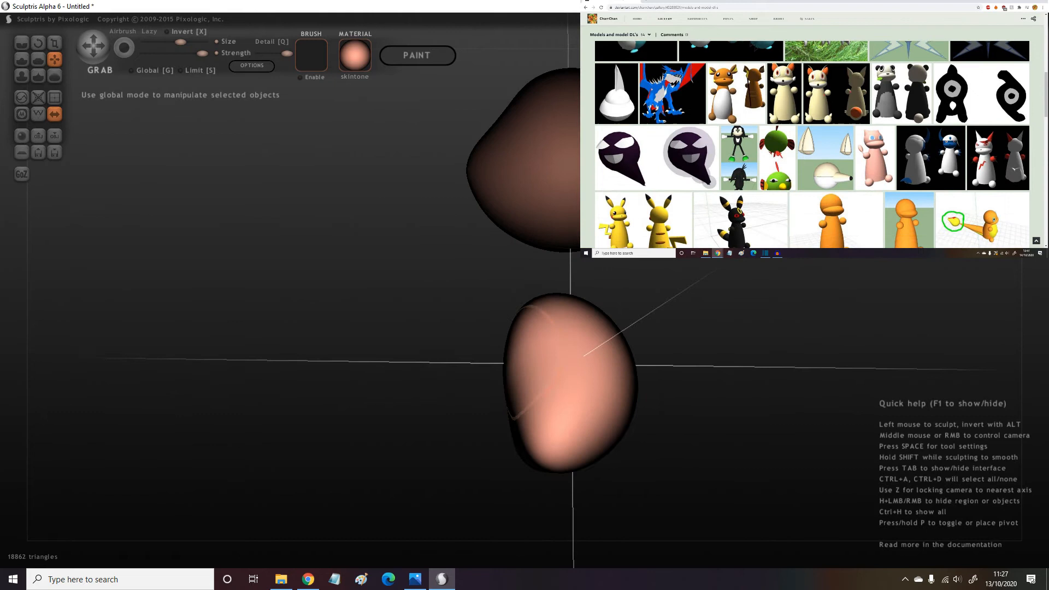
Move the egg shape under the head in global mode and widen its base into a bell.
scroll("down", 3)
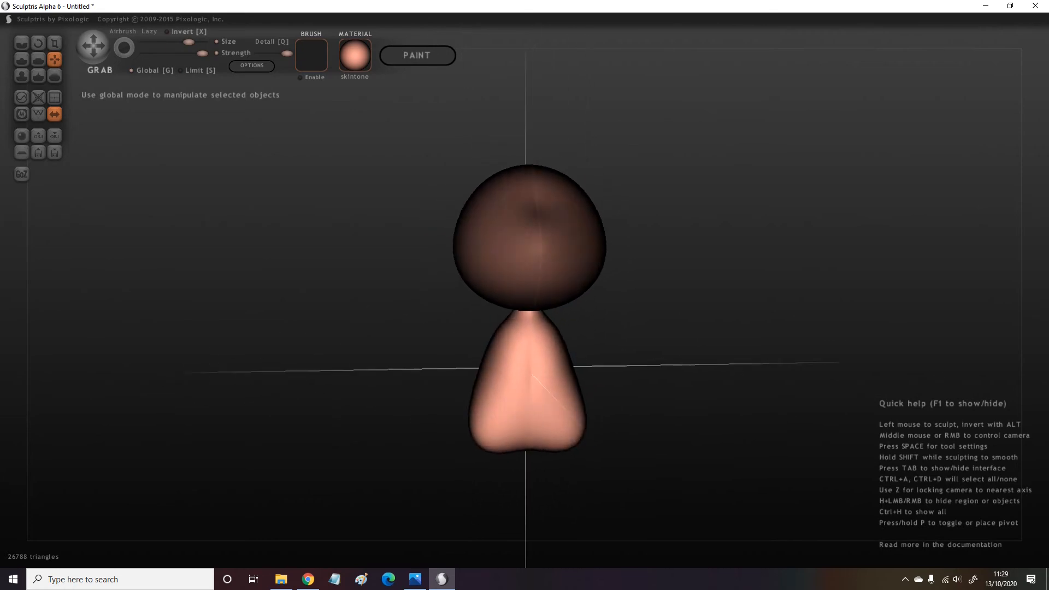
left_click(53, 41)
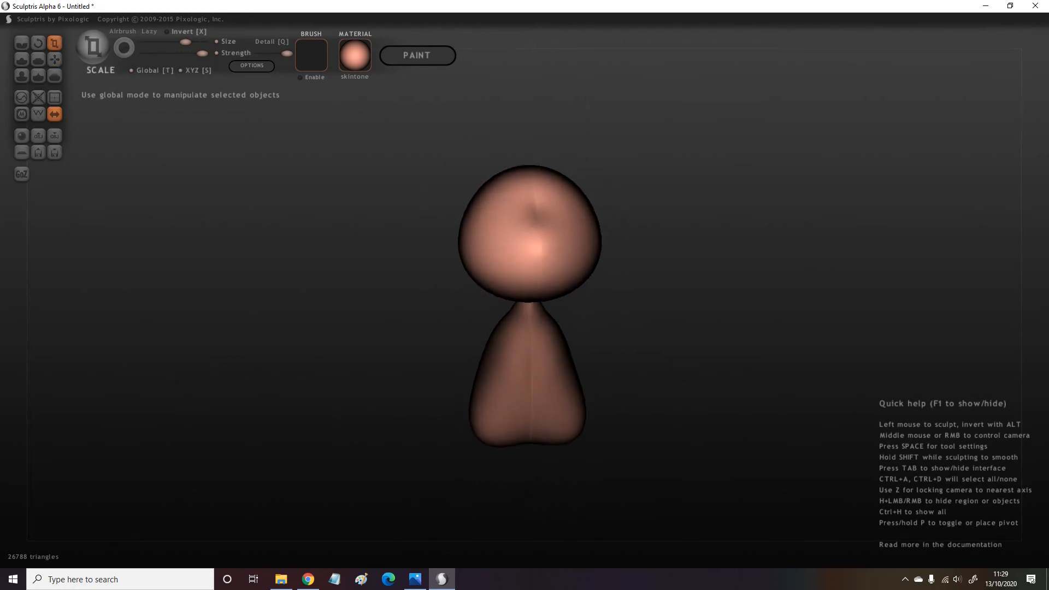
Add two spheres, shrink and flatten them, and rotate them to lie flat as feet.
left_click(54, 58)
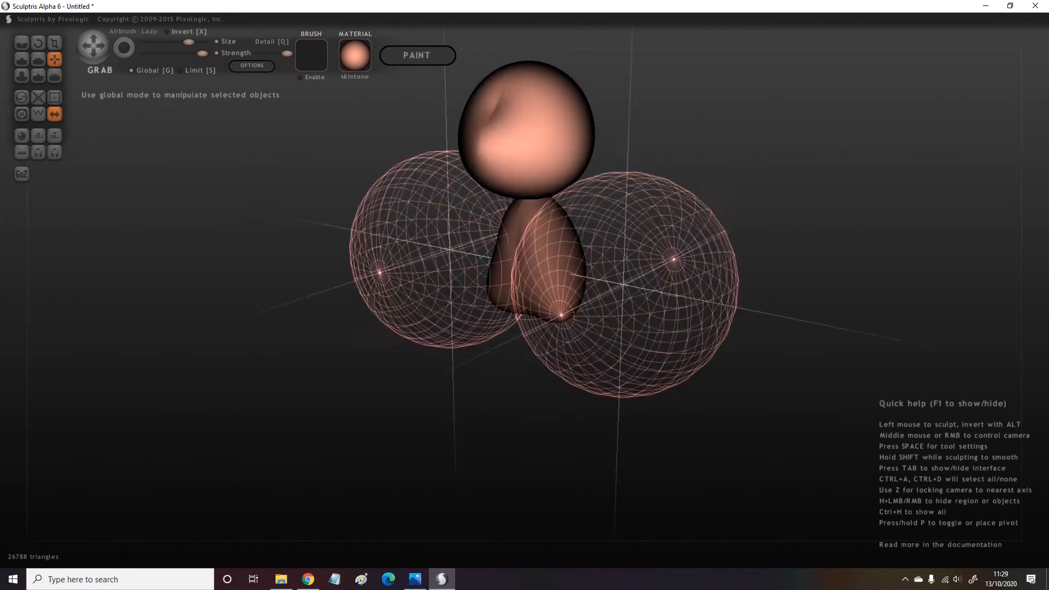
left_click(54, 43)
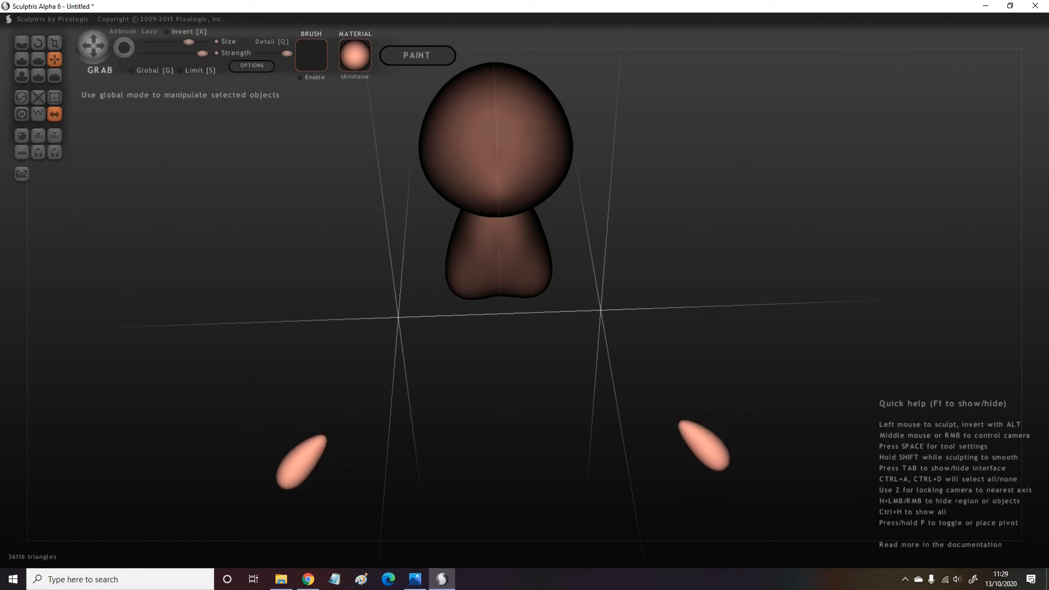
left_click(34, 43)
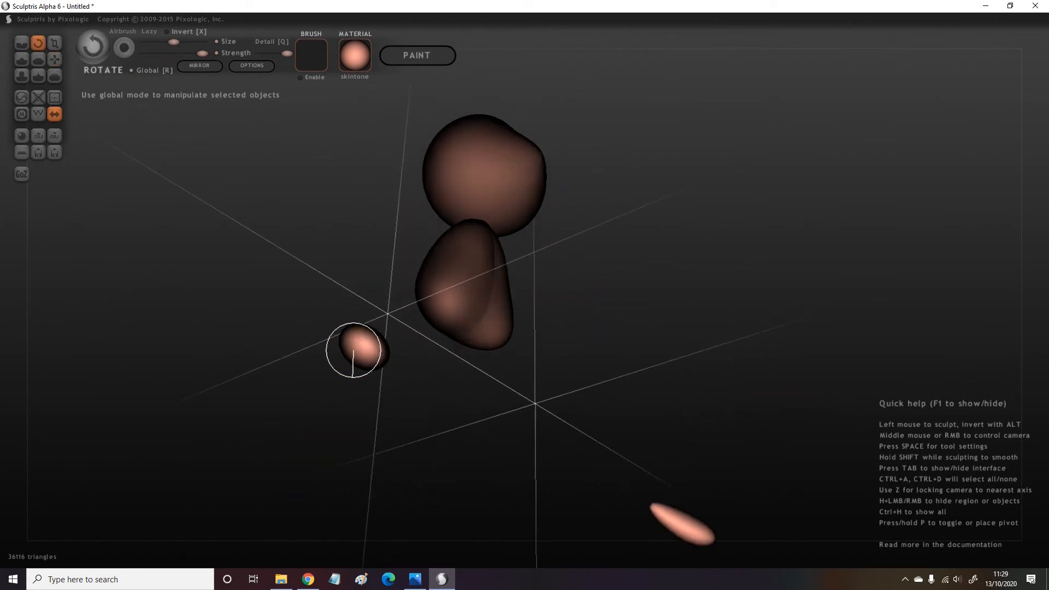
left_click_drag(353, 349, 308, 251)
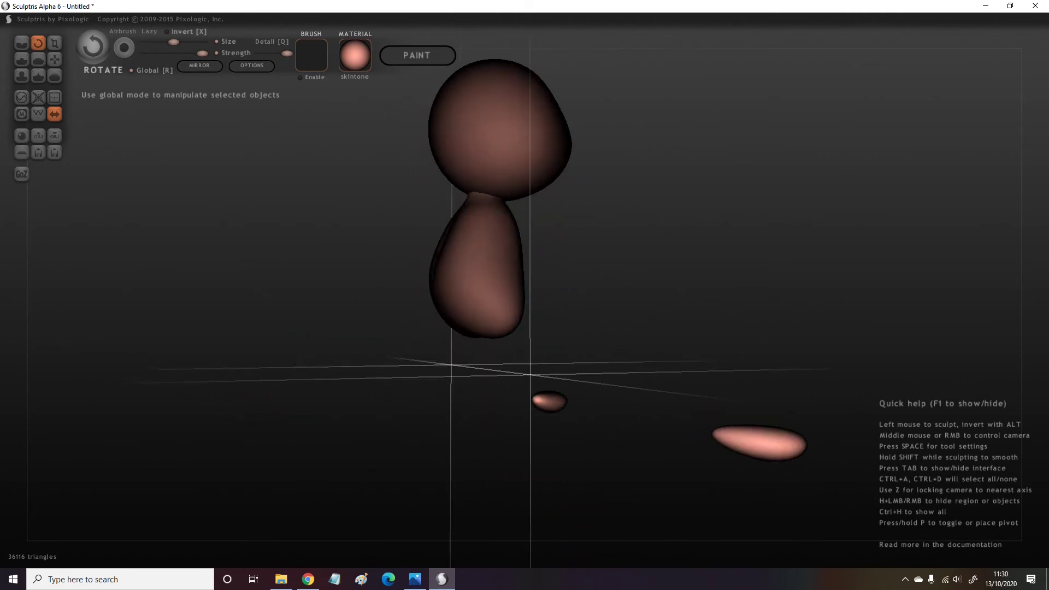
left_click(54, 59)
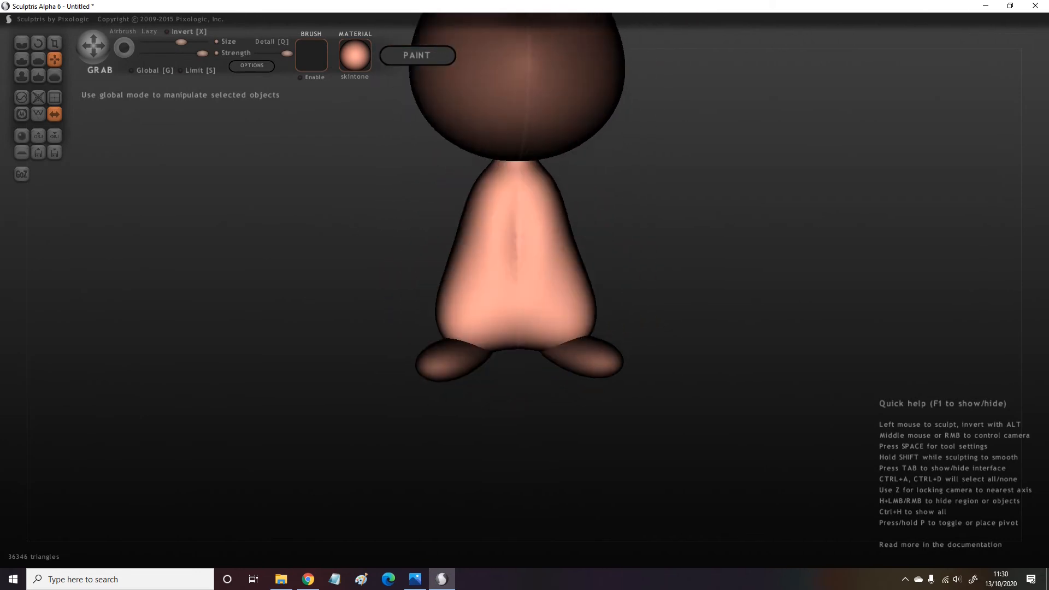
Stretch new meshes into wide wing shapes extending from both sides of the body.
left_click_drag(522, 201, 474, 235)
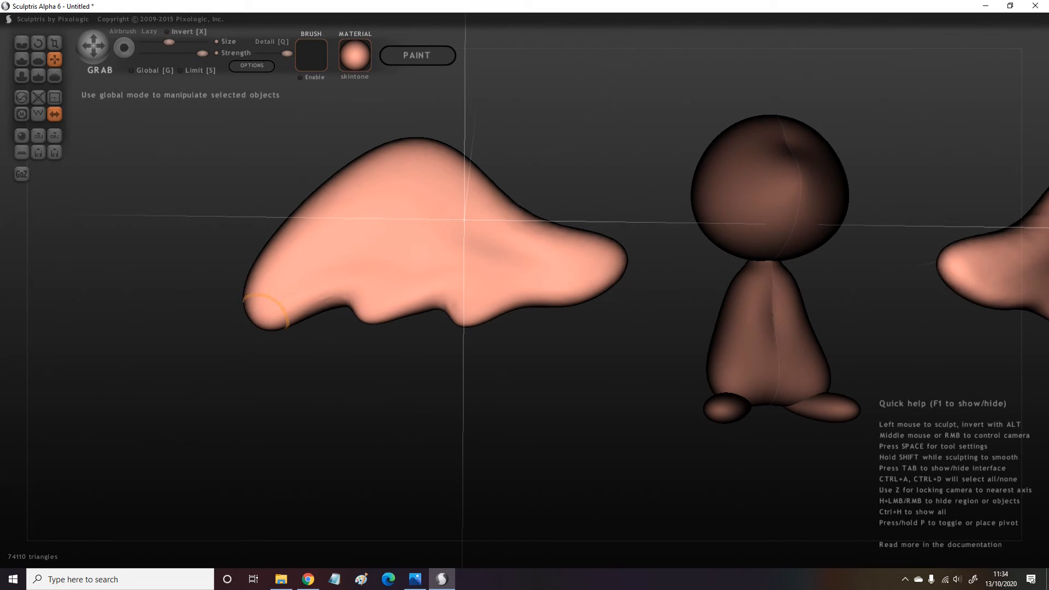
Pull pointed tips downward along both wings' lower edges.
left_click_drag(268, 314, 247, 334)
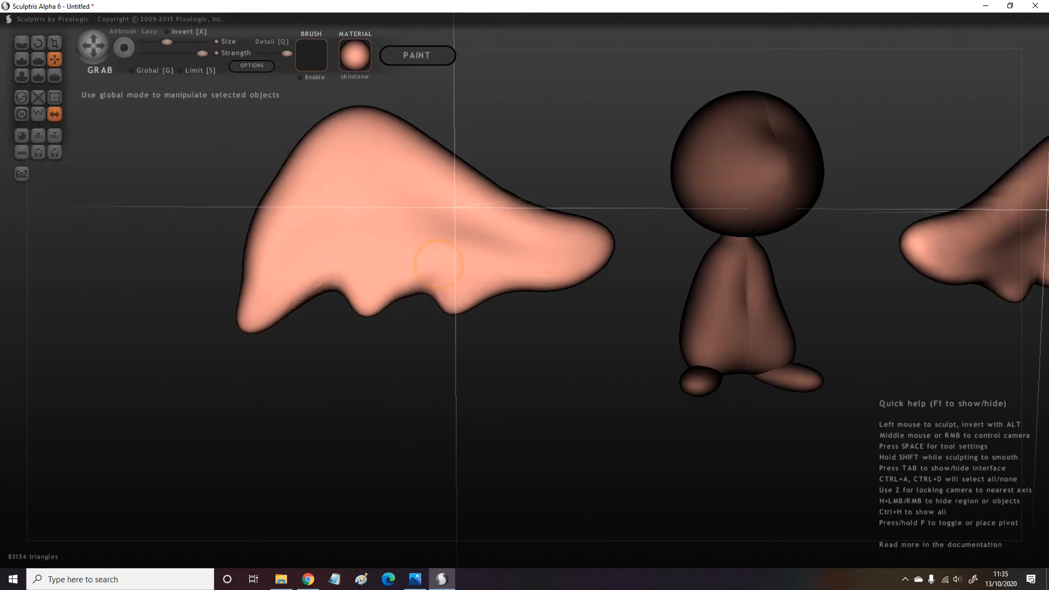
left_click_drag(434, 261, 368, 301)
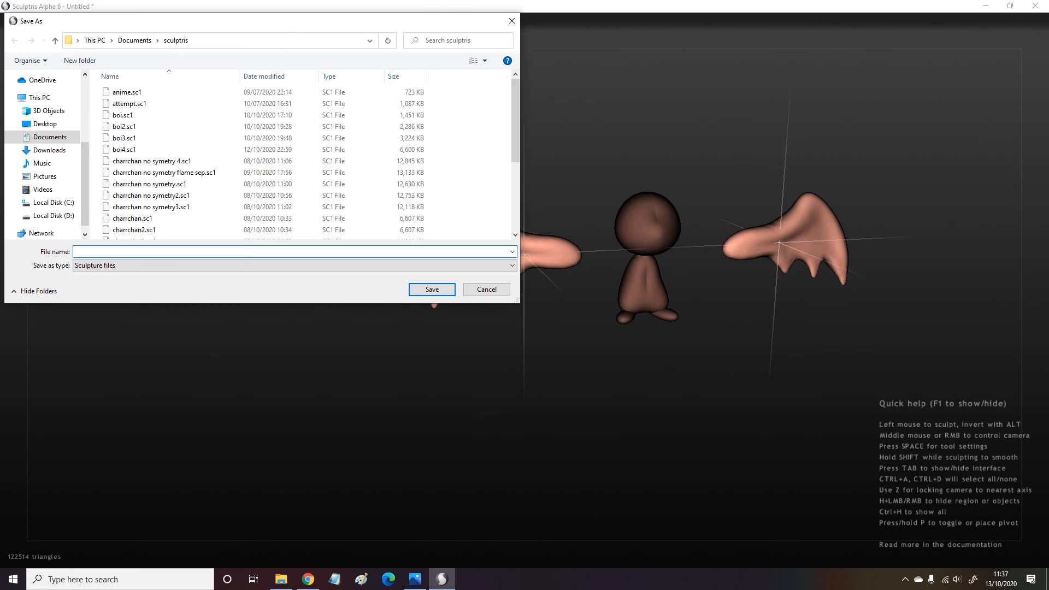
Confirm the Save As dialog with the file name bat.
left_click(432, 289)
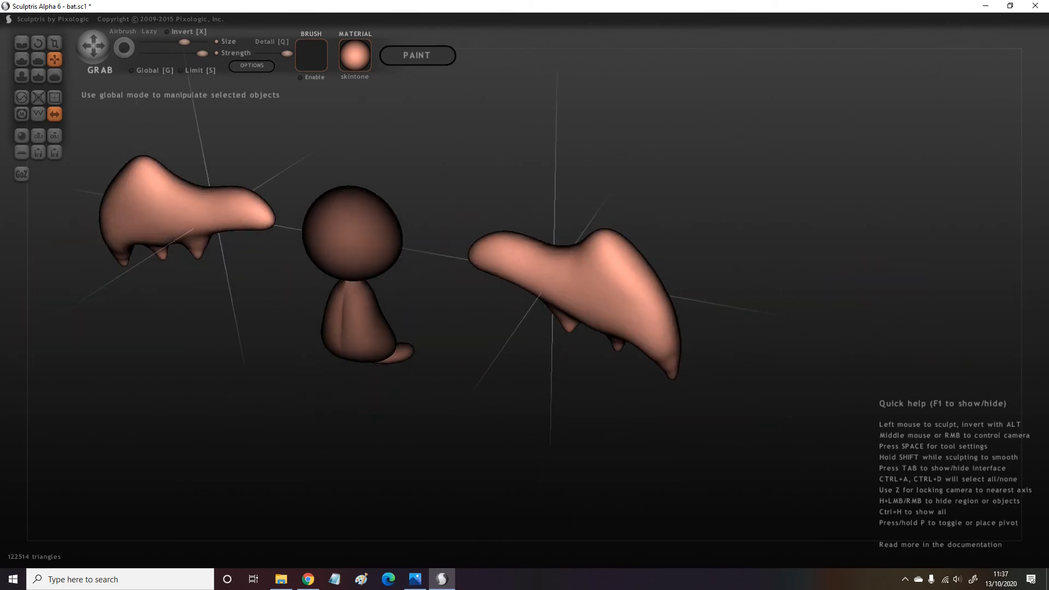
left_click(38, 60)
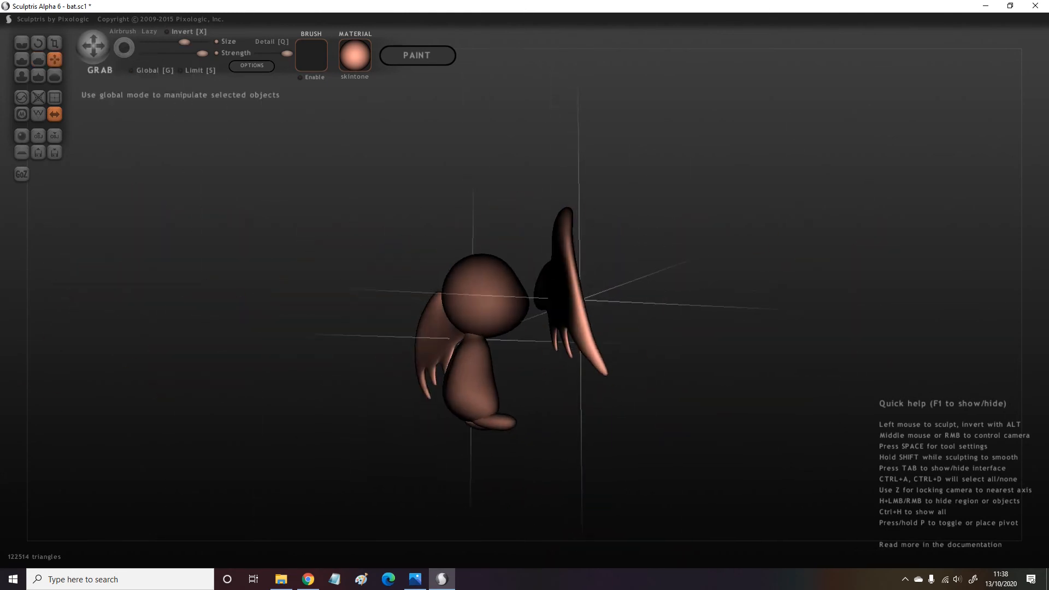
Shrink the wings and move them in global mode behind the bat's back.
left_click(35, 47)
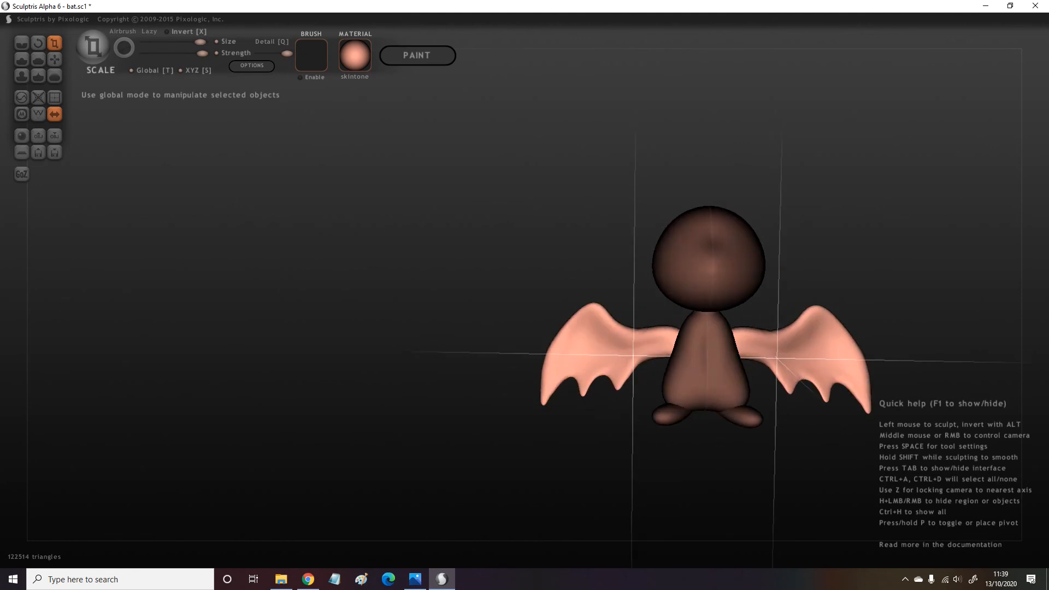
left_click(53, 58)
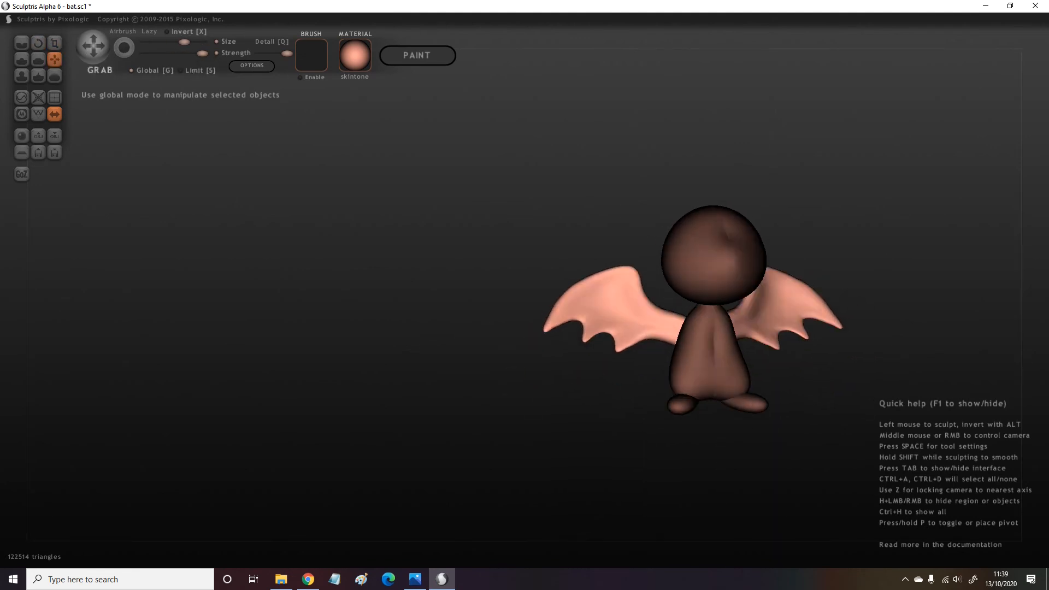
Save the sculpture as bat in Documents > sculptris via Save As.
left_click(38, 44)
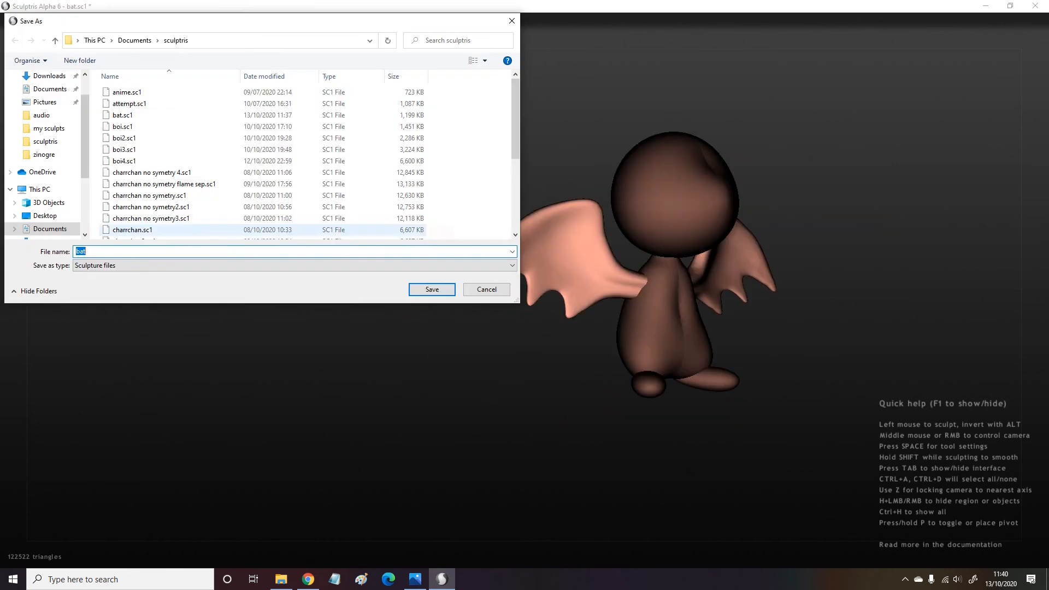
left_click(431, 289)
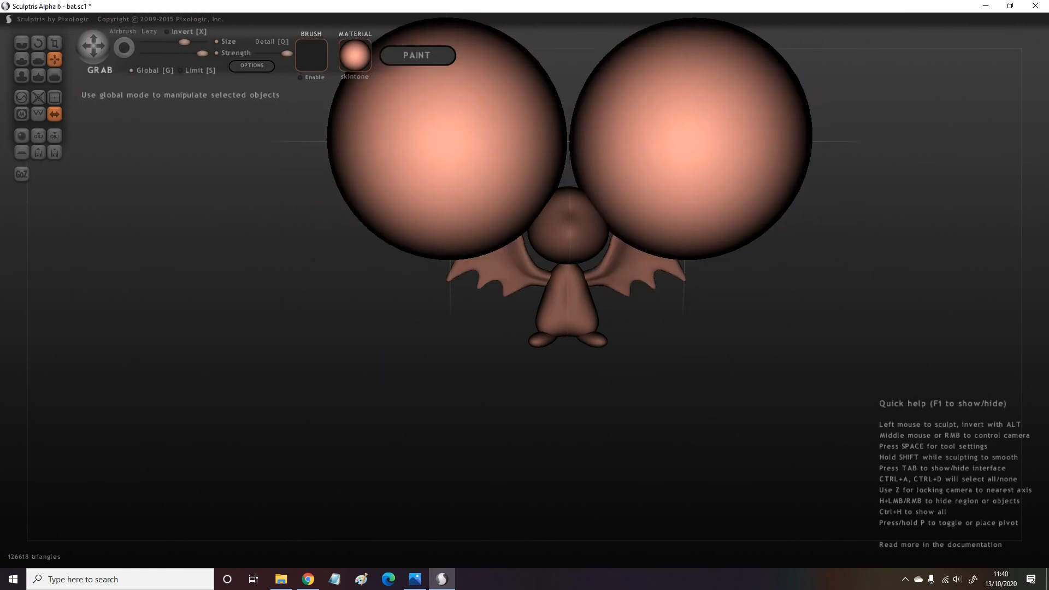
Add two new spheres on top of the head to become the ears.
left_click(54, 42)
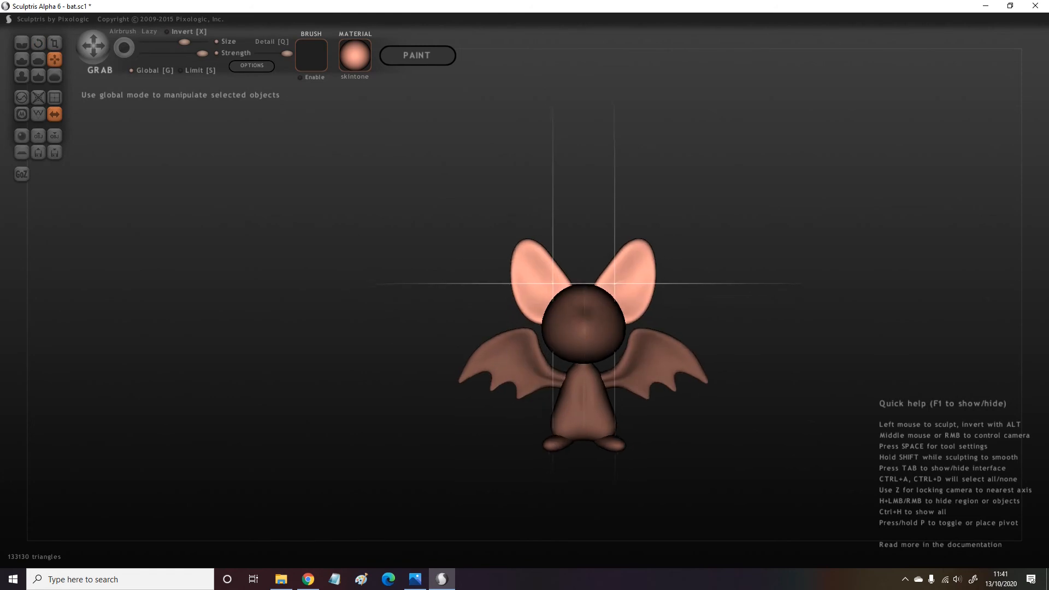
Rotate the ear spheres to tilt them into tall pointed positions.
left_click(39, 44)
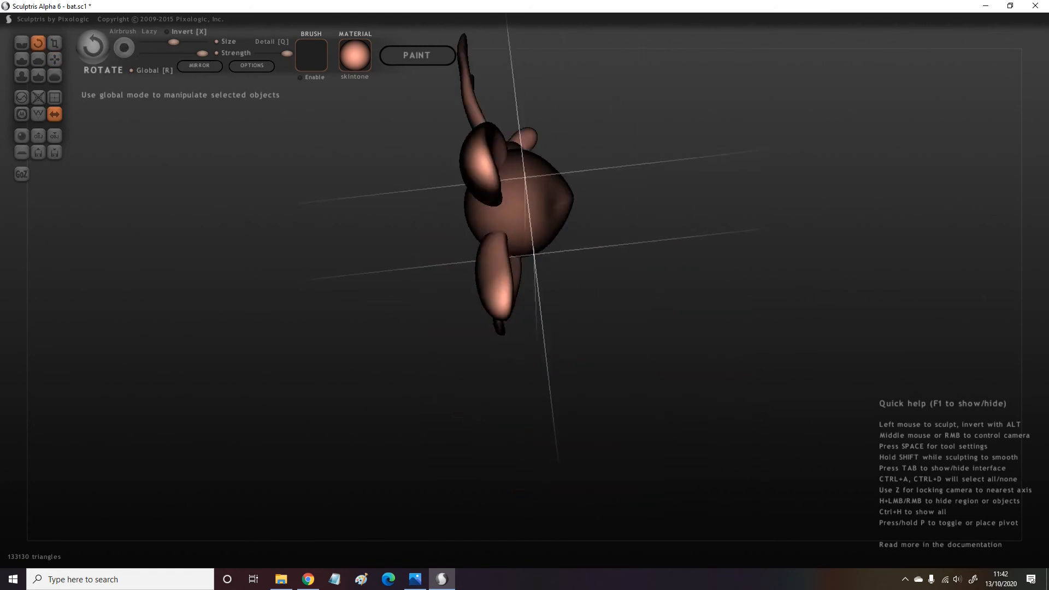
left_click(52, 57)
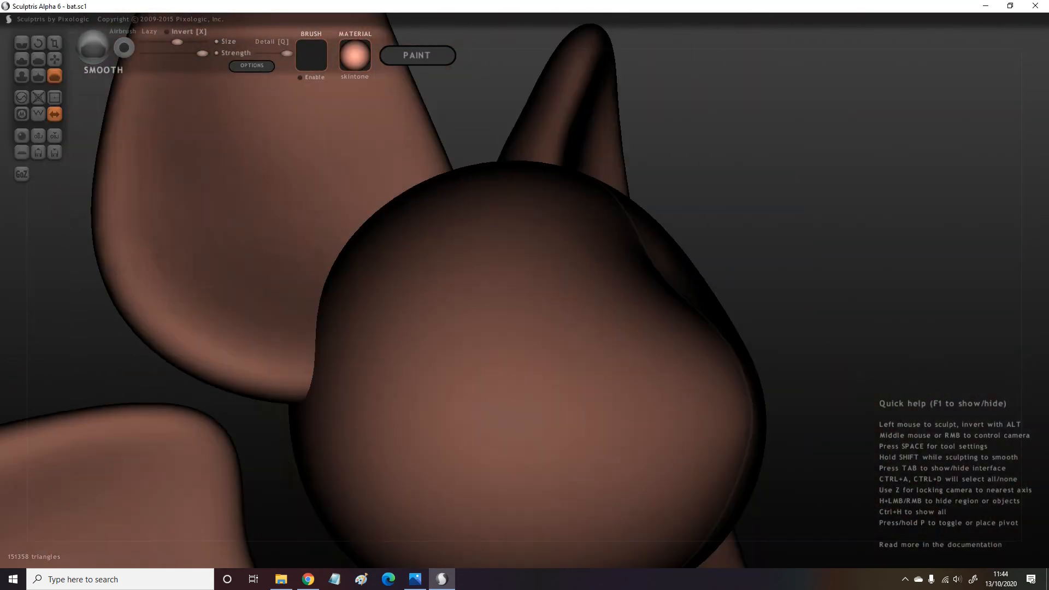
Smooth the ear-to-head join, then grab and pull the head surface into a sculpted contour.
left_click(53, 57)
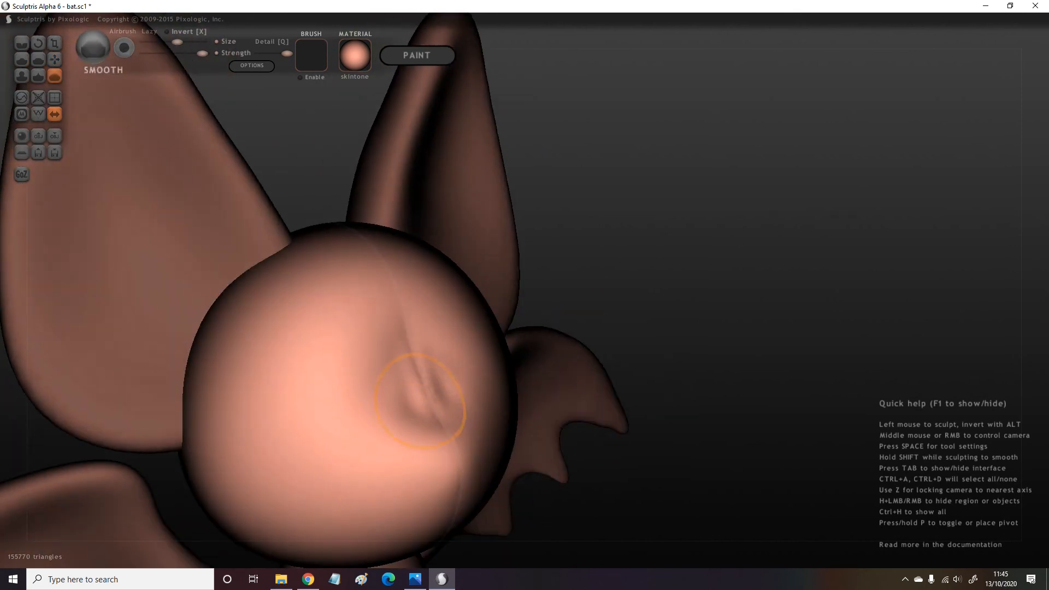
left_click(52, 58)
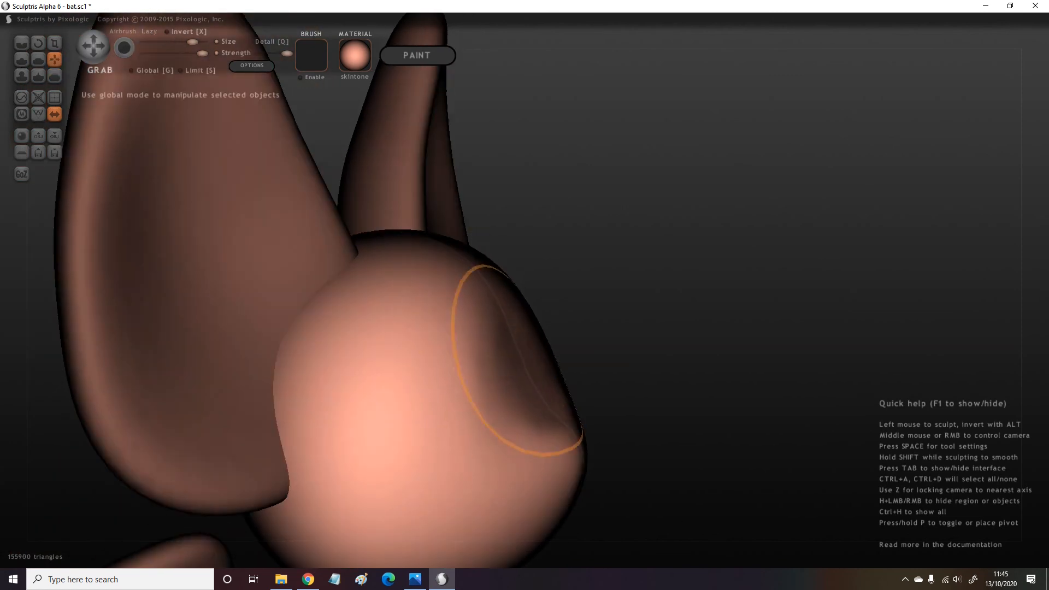
left_click(23, 58)
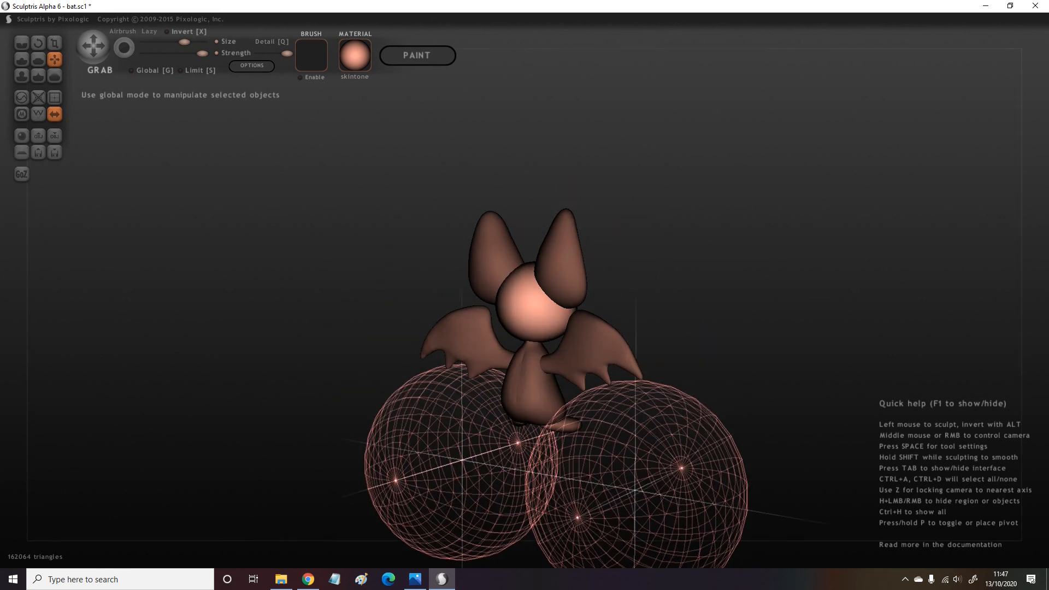
Move the new sphere toward the bat's foot and scale it down to a small ball.
left_click(54, 42)
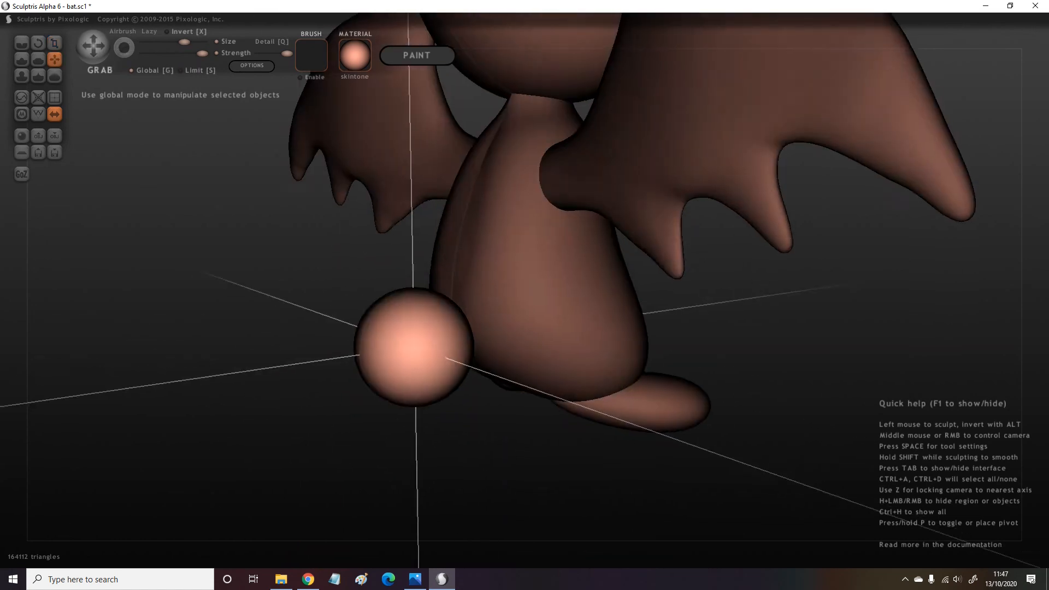
left_click(54, 43)
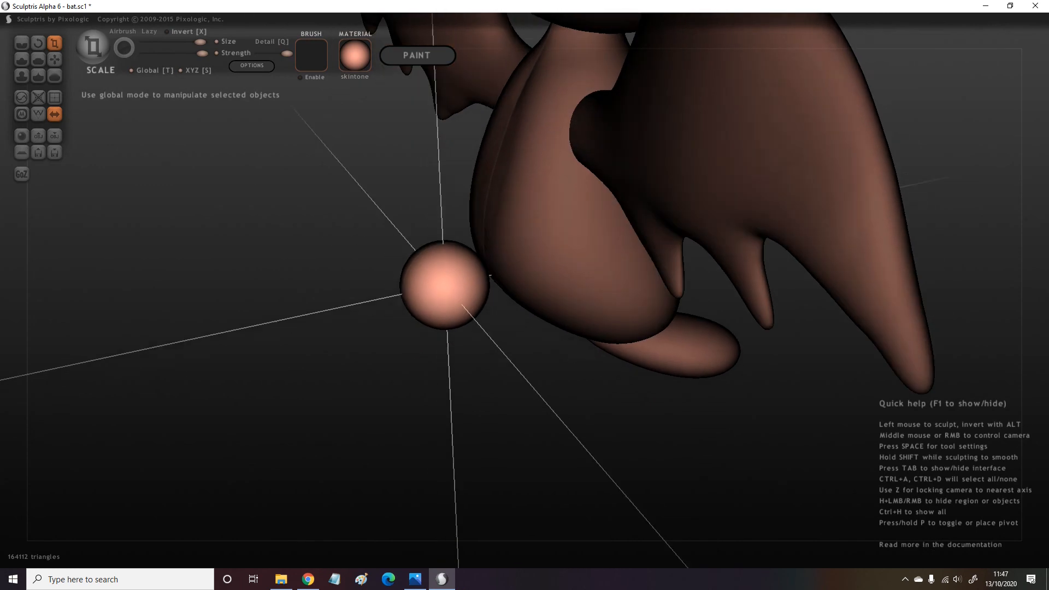